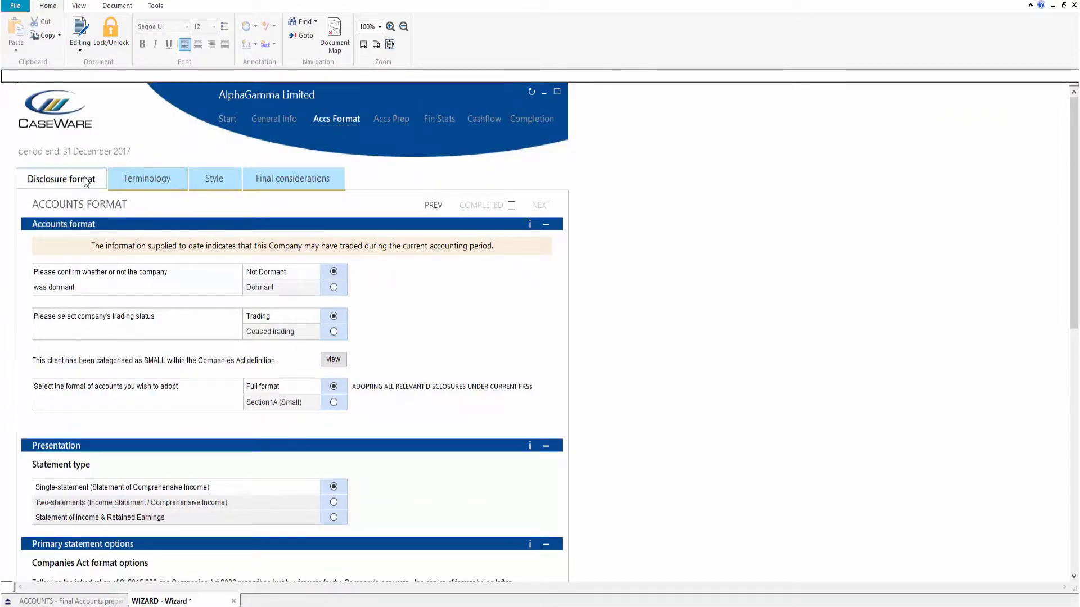
- Review the Format 1/Format 2 options, then show AlphaGamma's 2017 Statement of Comprehensive Income
scroll(down, 3)
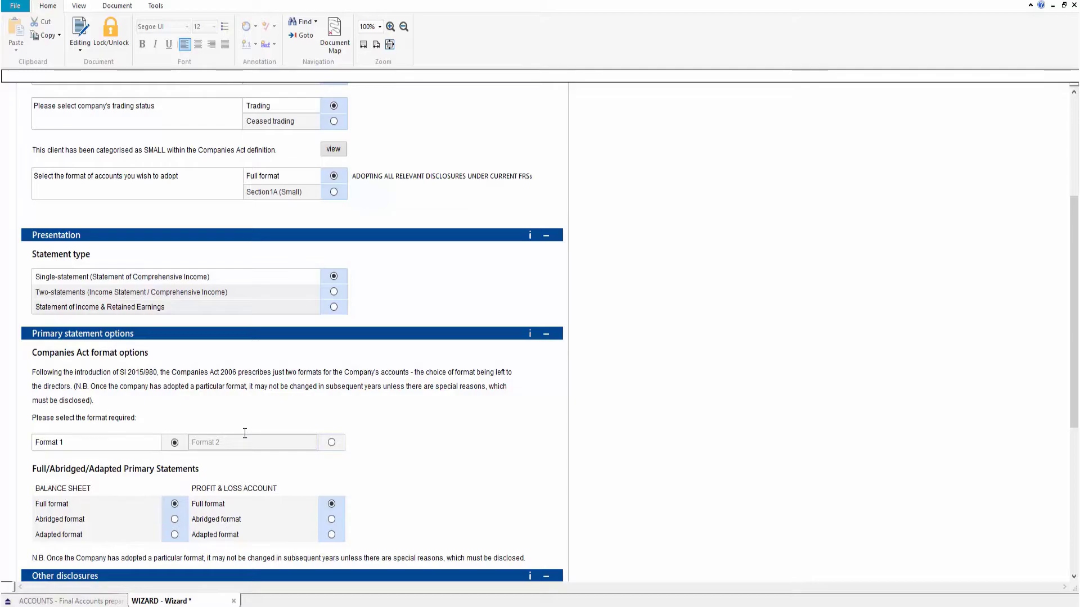
mouse_move(260, 425)
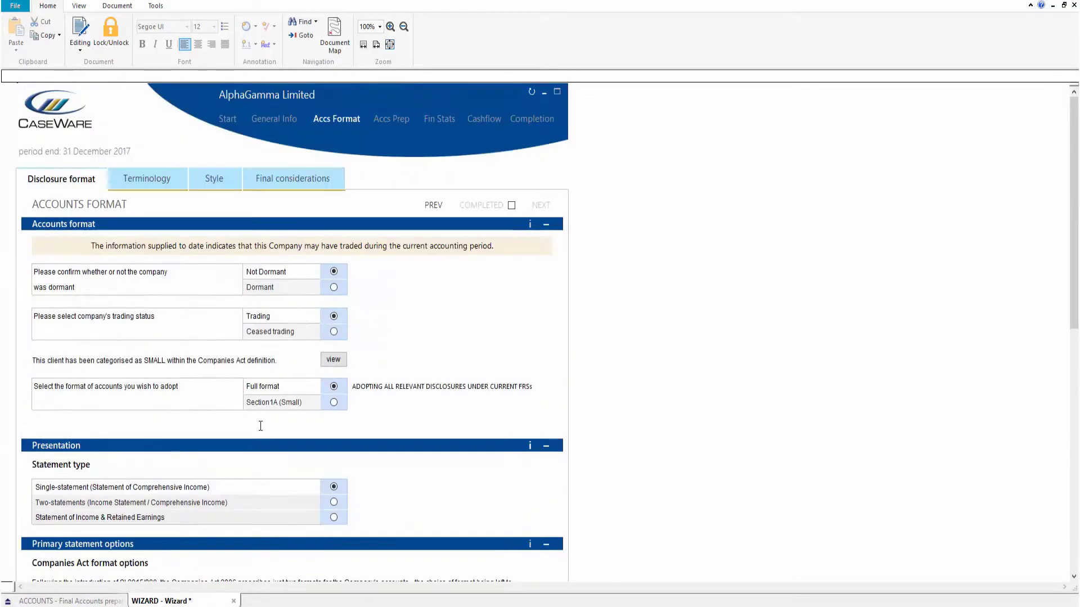
mouse_move(439, 119)
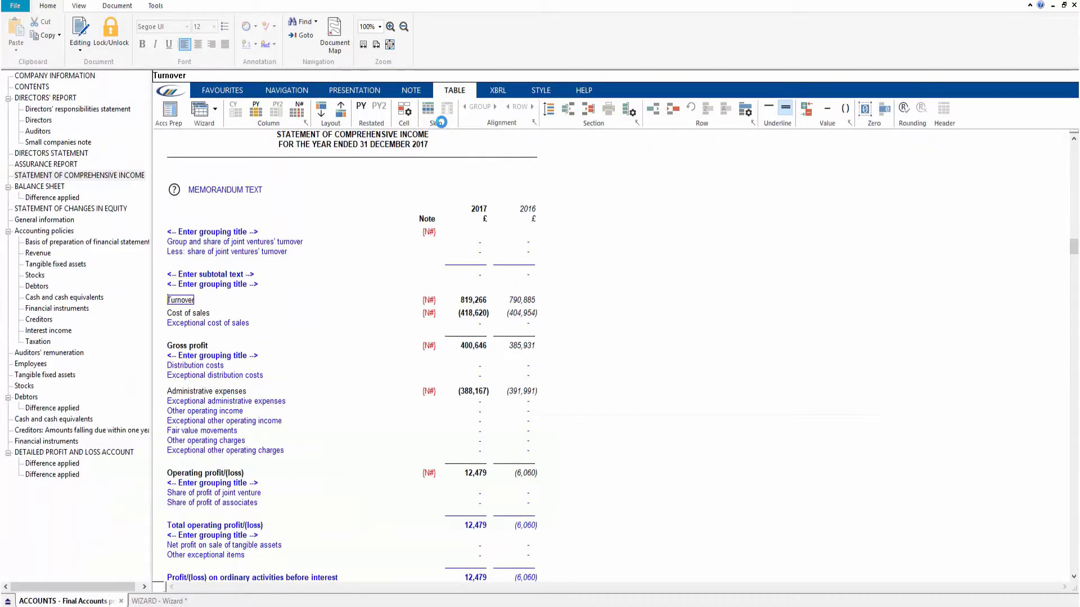
click(335, 33)
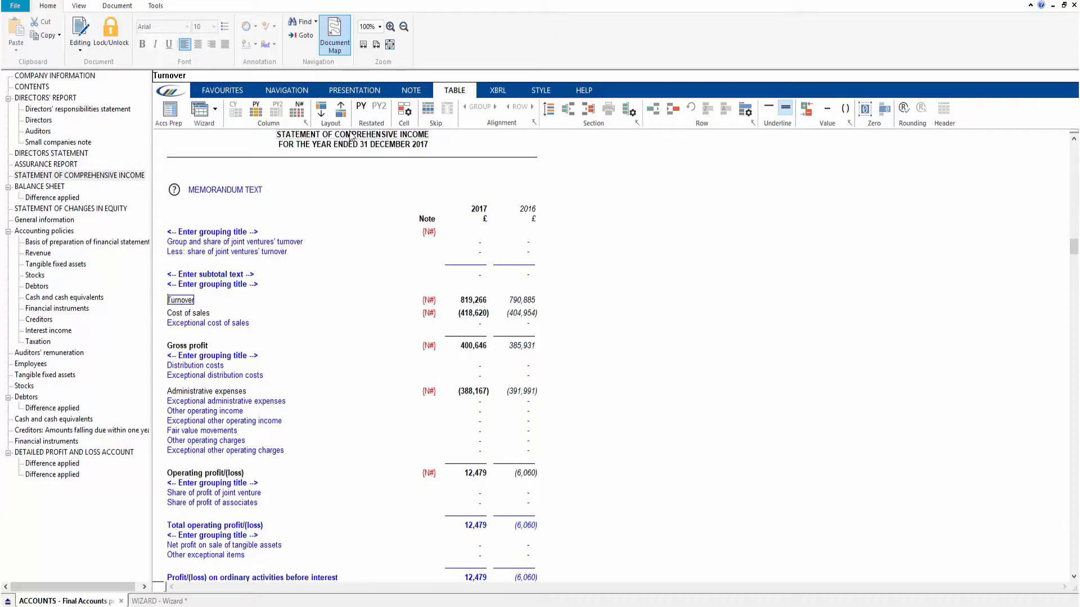